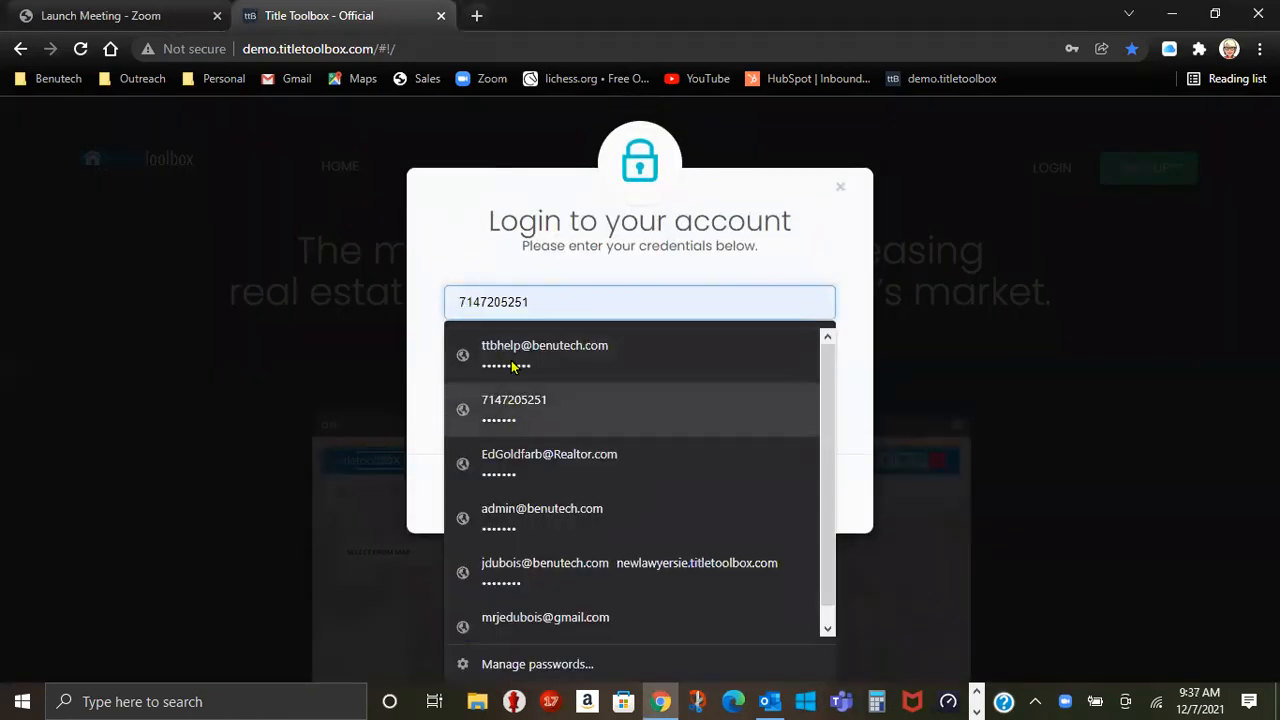
# - Log in to Title Toolbox with the saved ttbhelp demo account
pyautogui.click(544, 355)
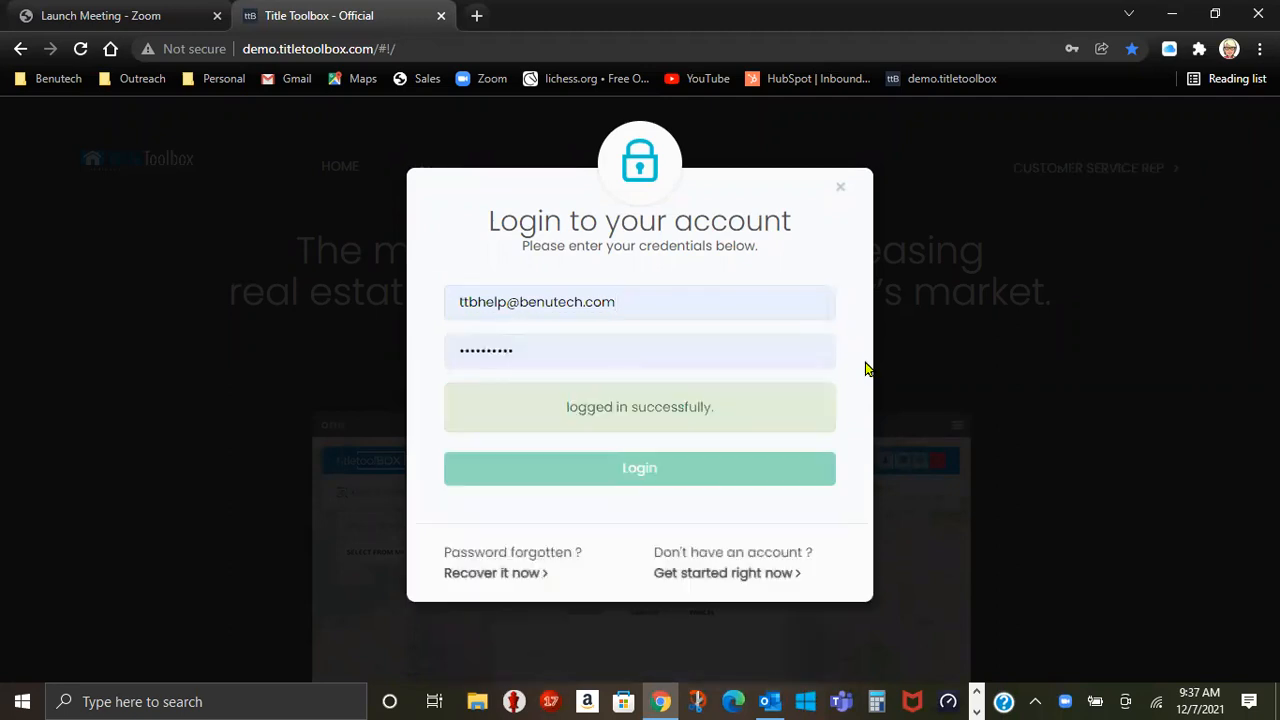
# - Enter the dashboard and go to Farming > Saved Farms
pyautogui.click(639, 468)
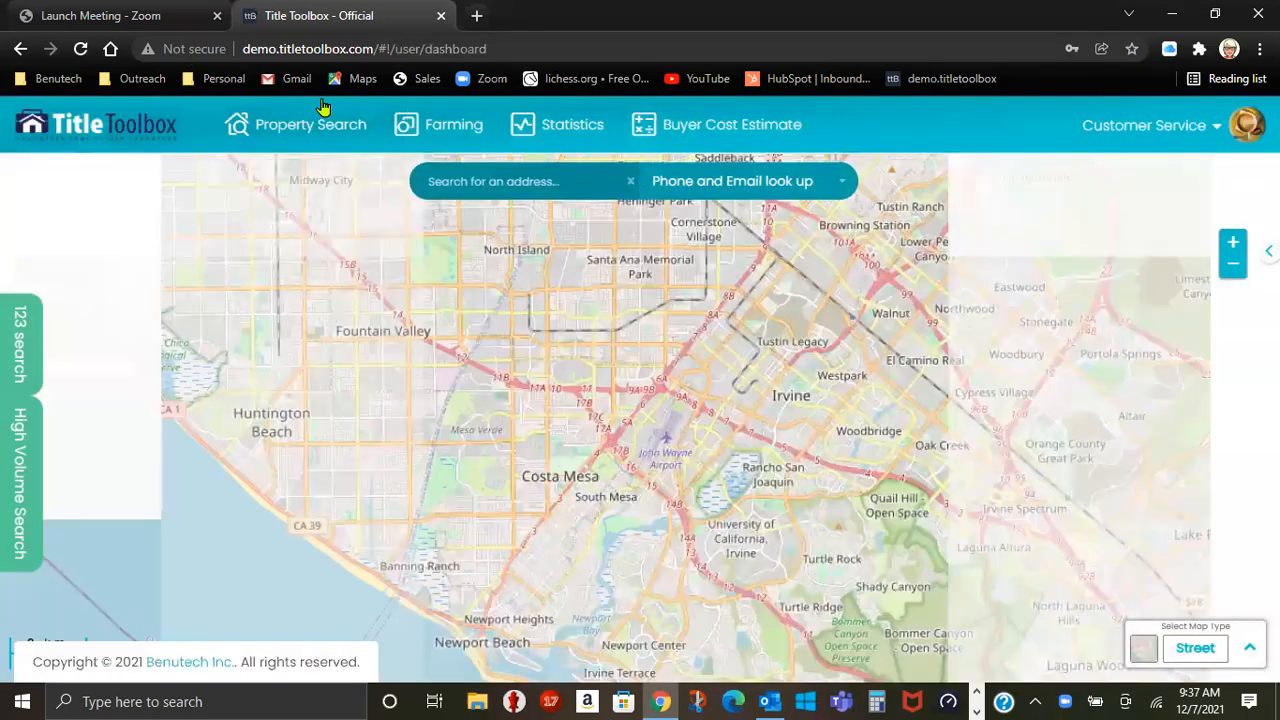
pyautogui.click(453, 124)
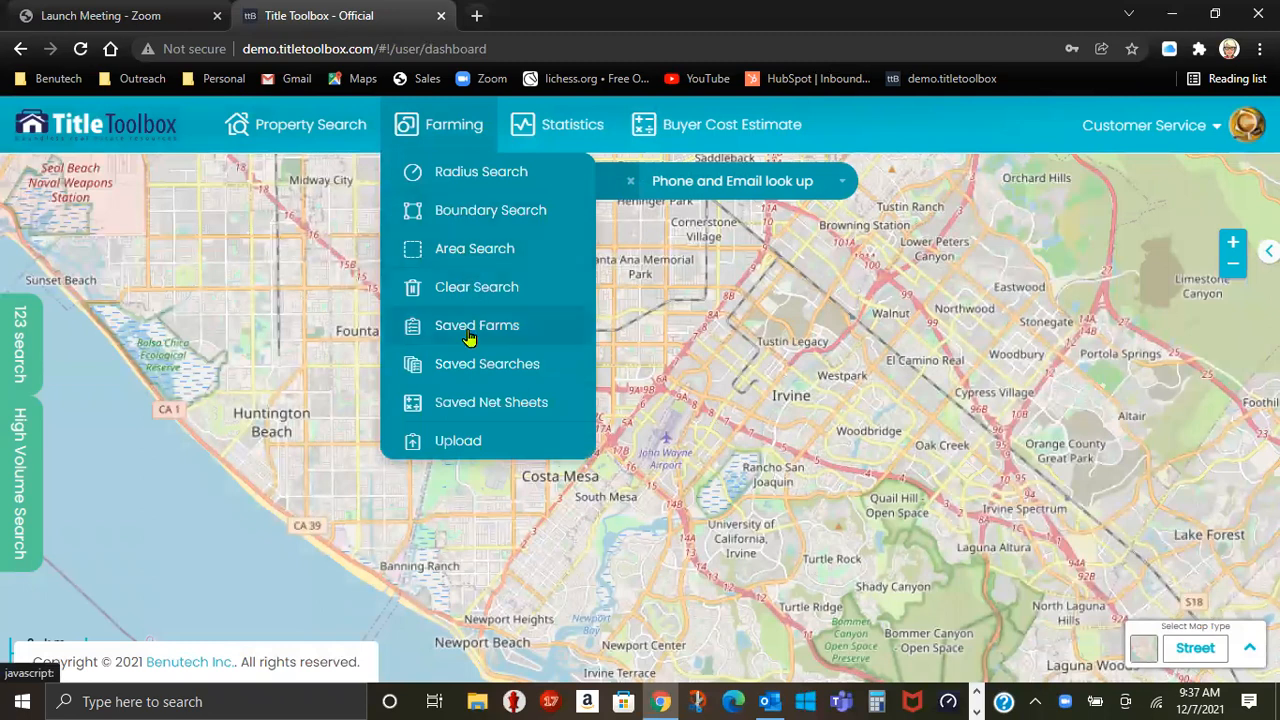
pyautogui.moveTo(473, 326)
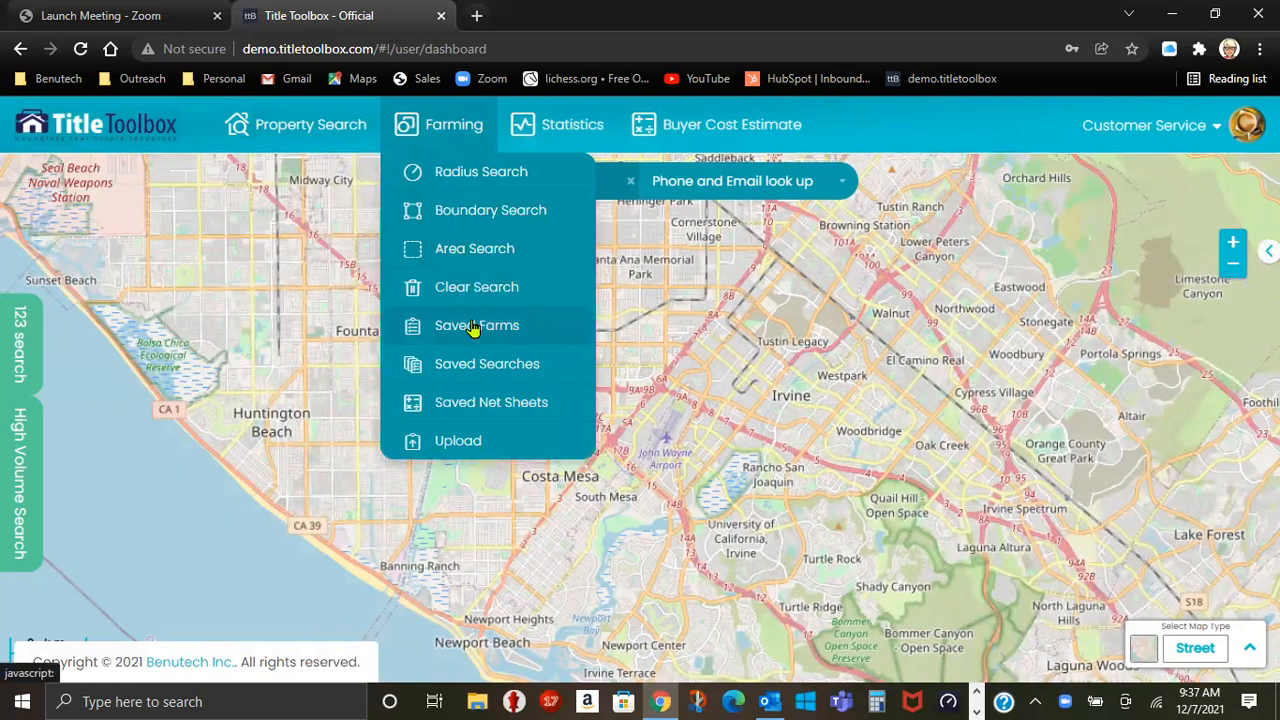
pyautogui.moveTo(457, 374)
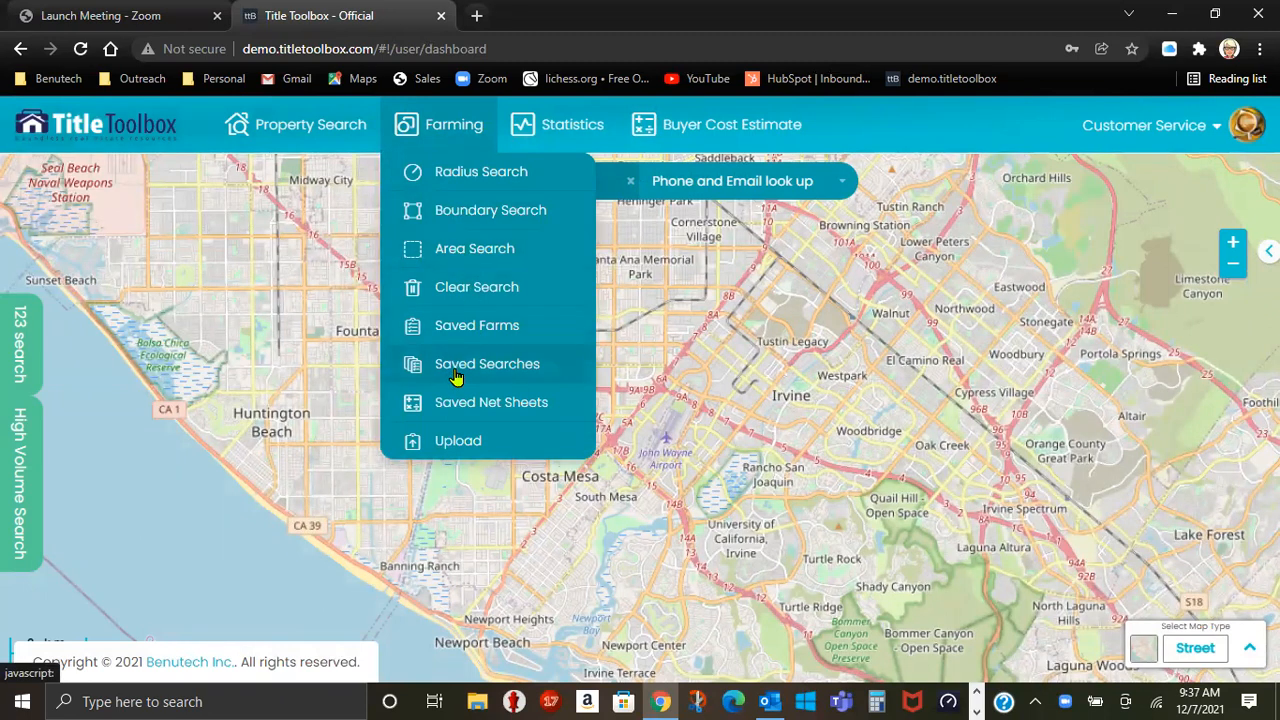
pyautogui.click(476, 325)
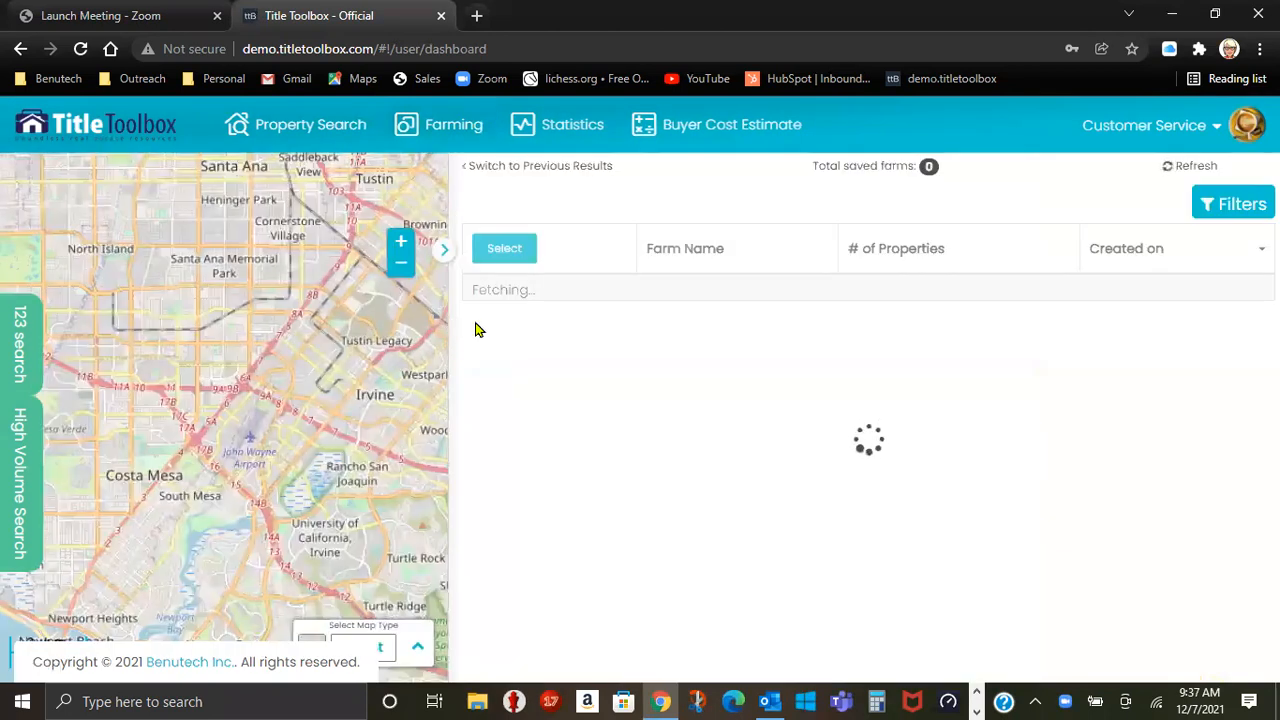
pyautogui.moveTo(981, 479)
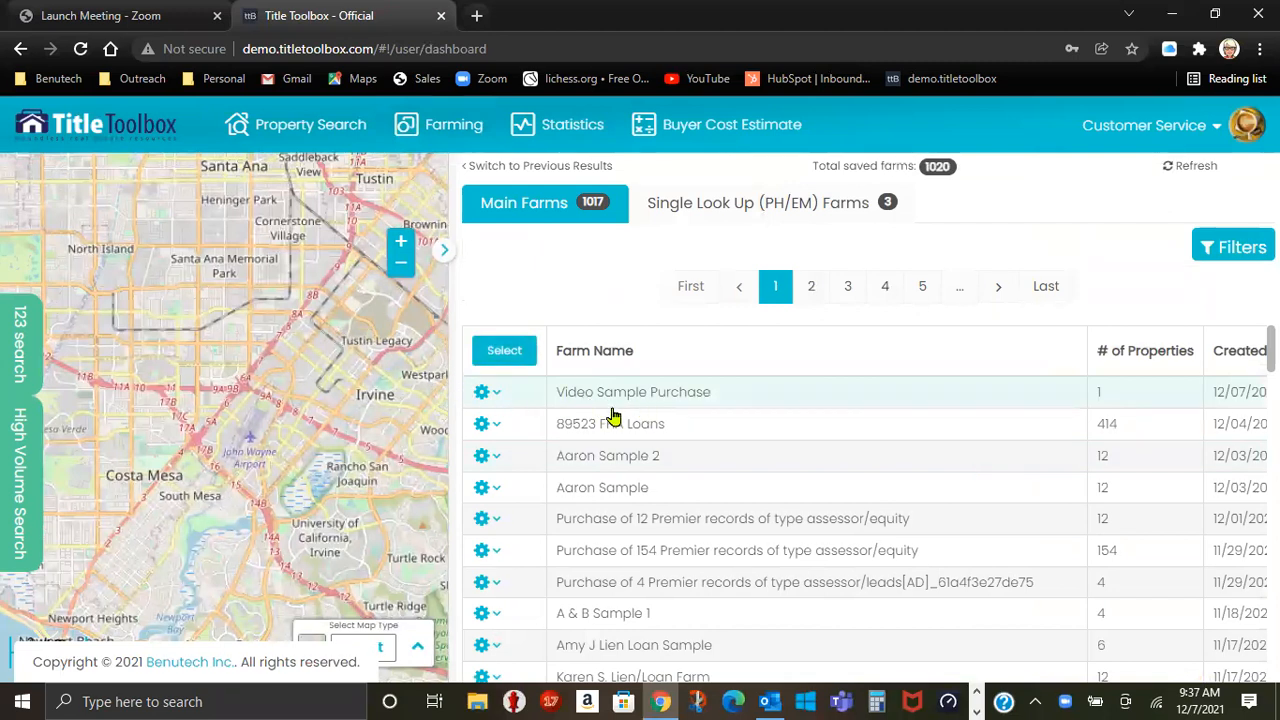
pyautogui.moveTo(734, 402)
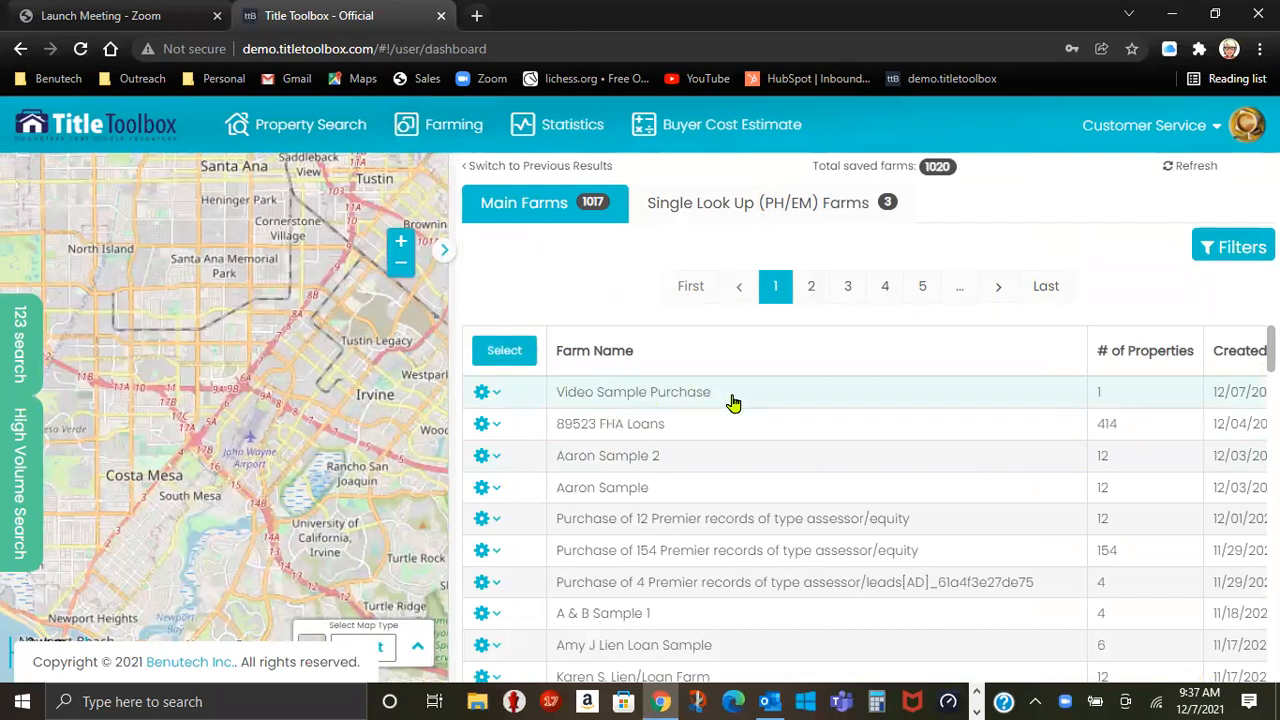
pyautogui.moveTo(568, 431)
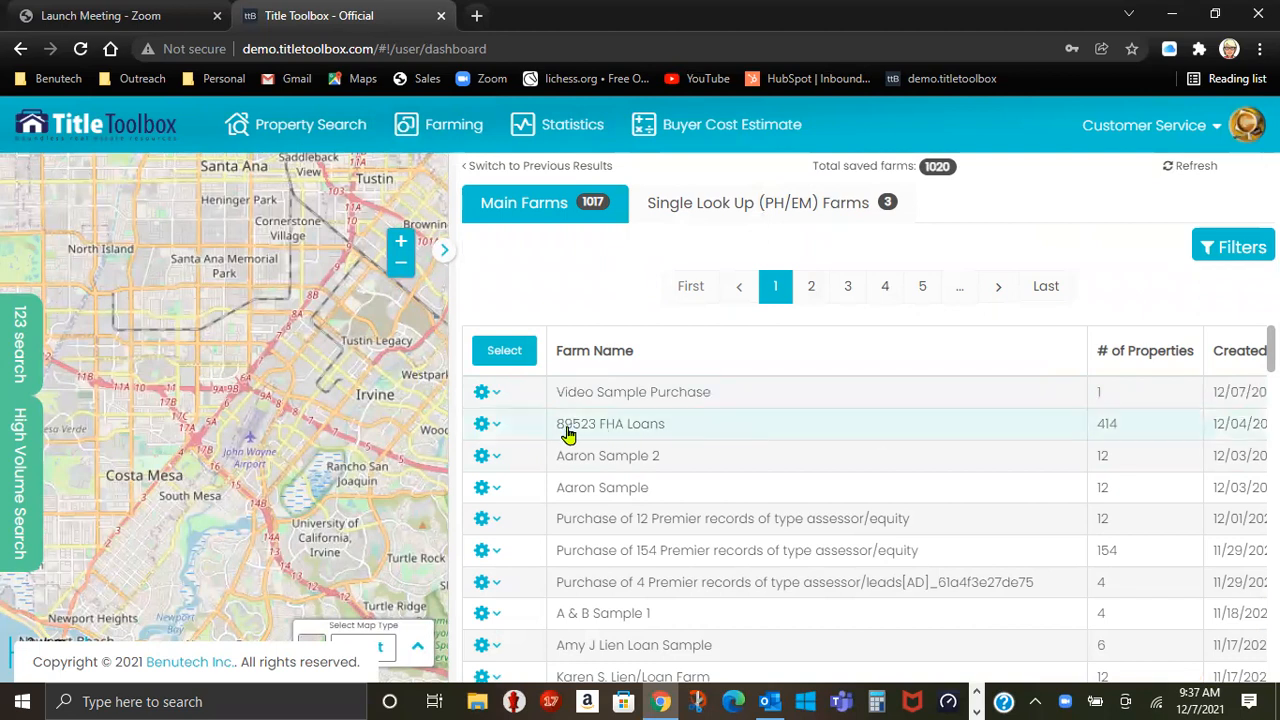
# - Select the Video Sample Purchase farm to view its 27 Spicewood property
pyautogui.click(486, 392)
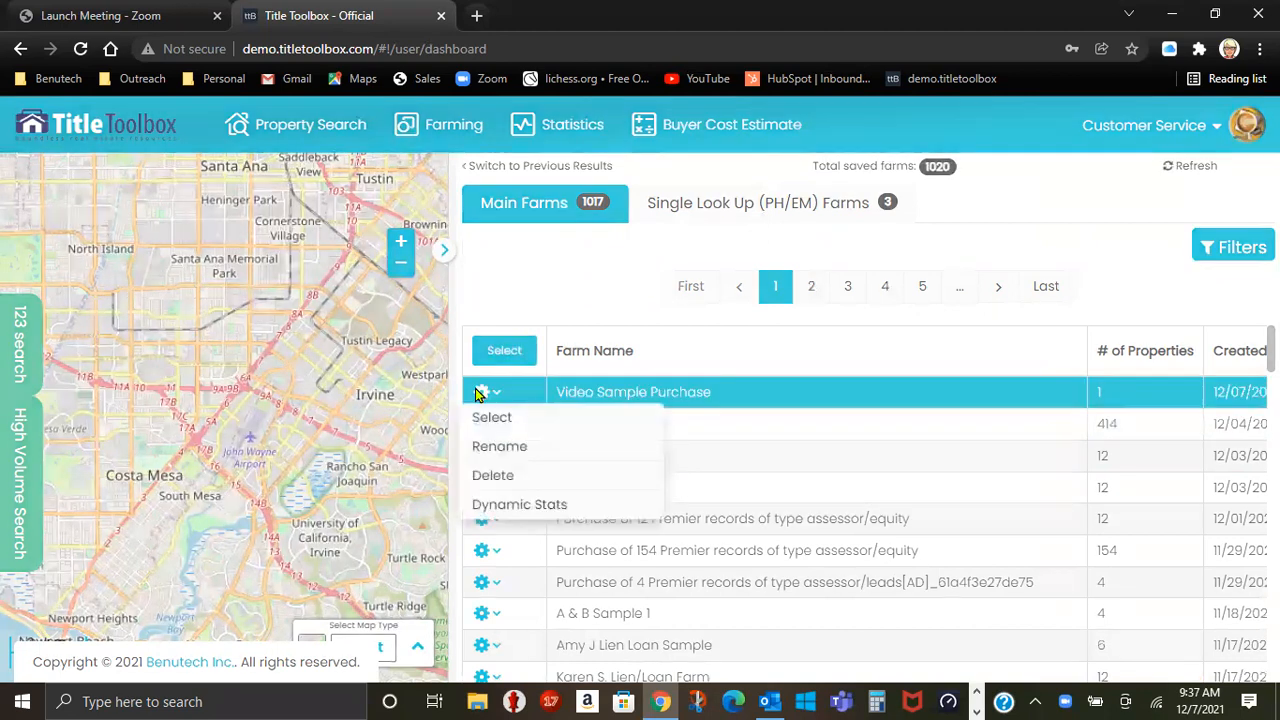
pyautogui.moveTo(506, 483)
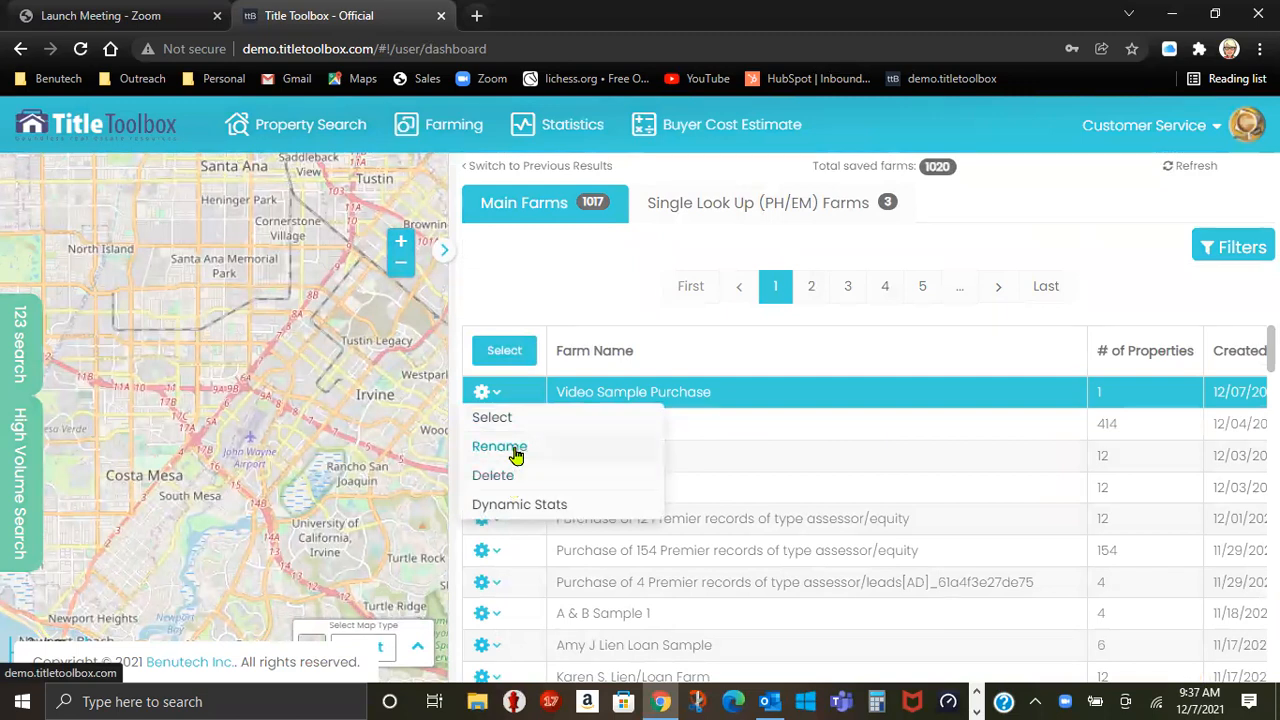
pyautogui.moveTo(494, 419)
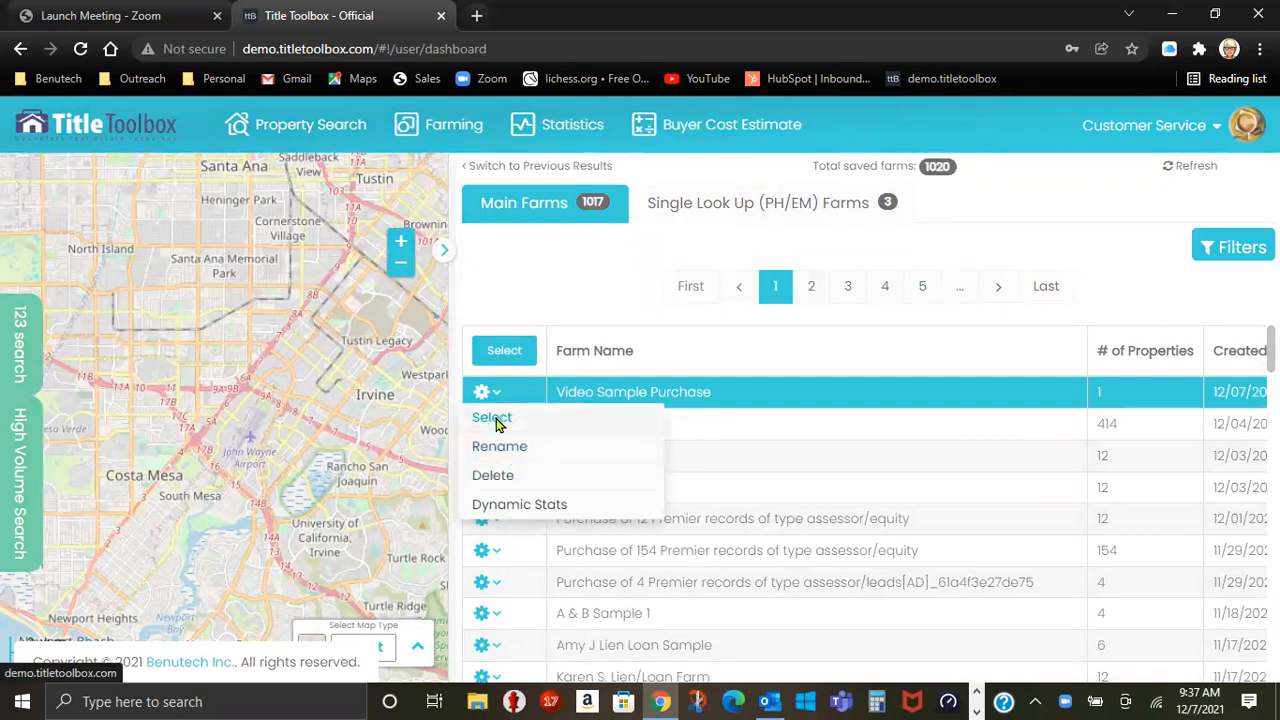
pyautogui.click(491, 417)
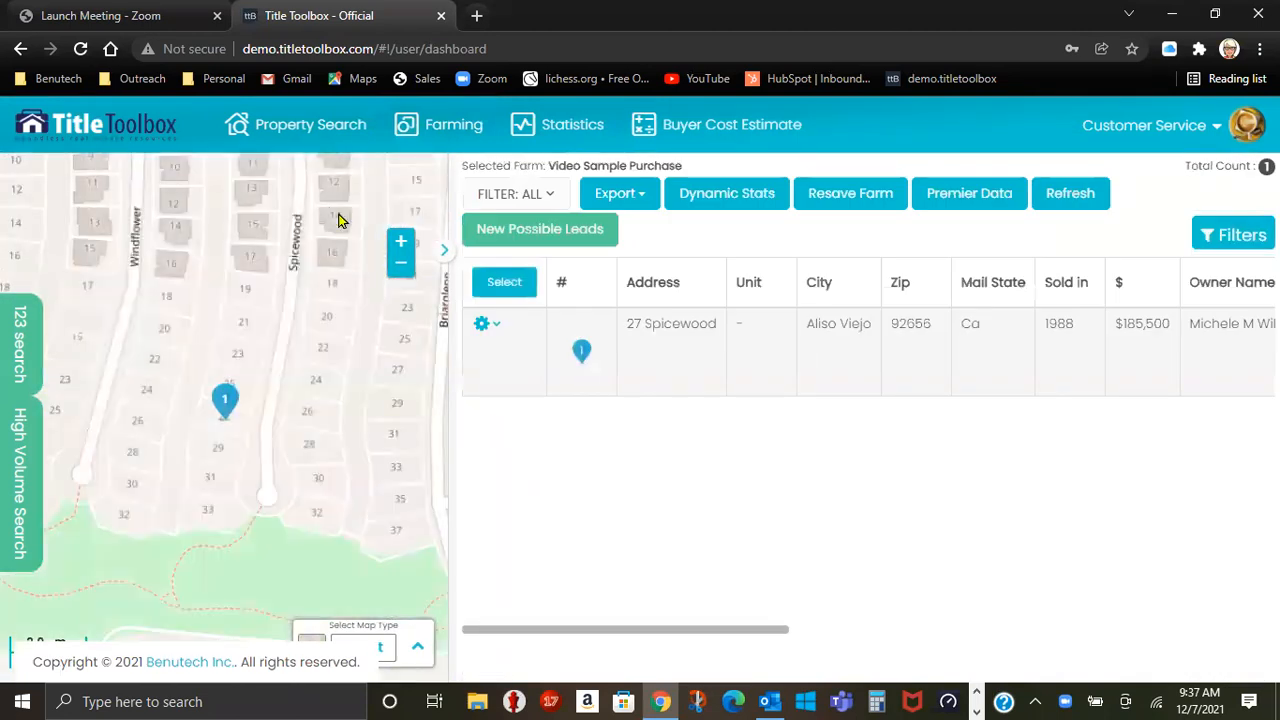
pyautogui.moveTo(700, 442)
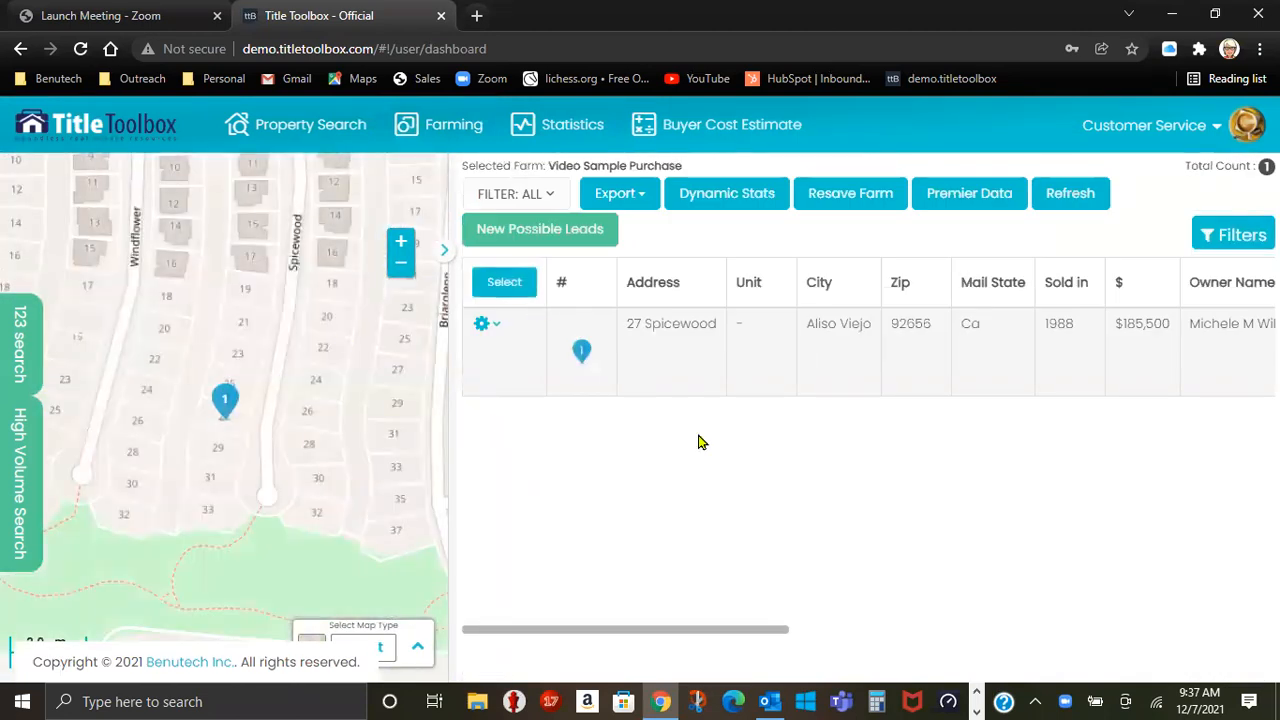
# - Return to Farming > Saved Farms and open Video Sample Purchase's action menu
pyautogui.click(453, 124)
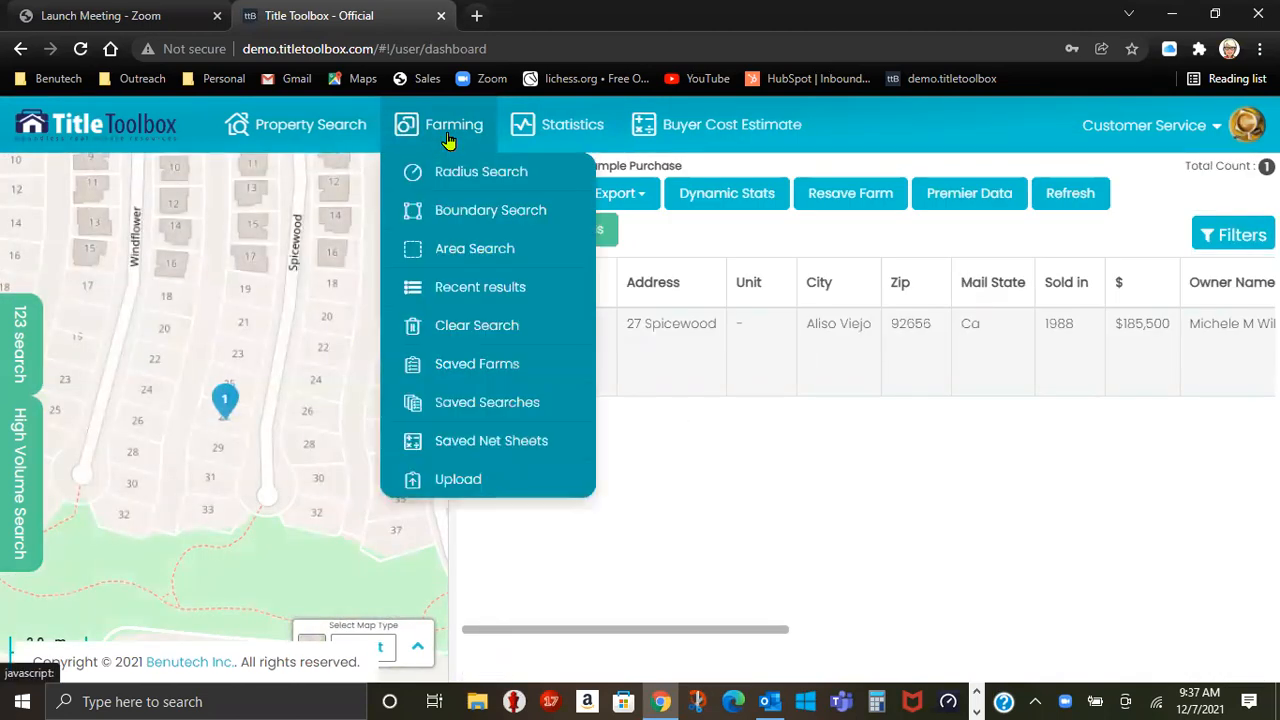
pyautogui.click(476, 364)
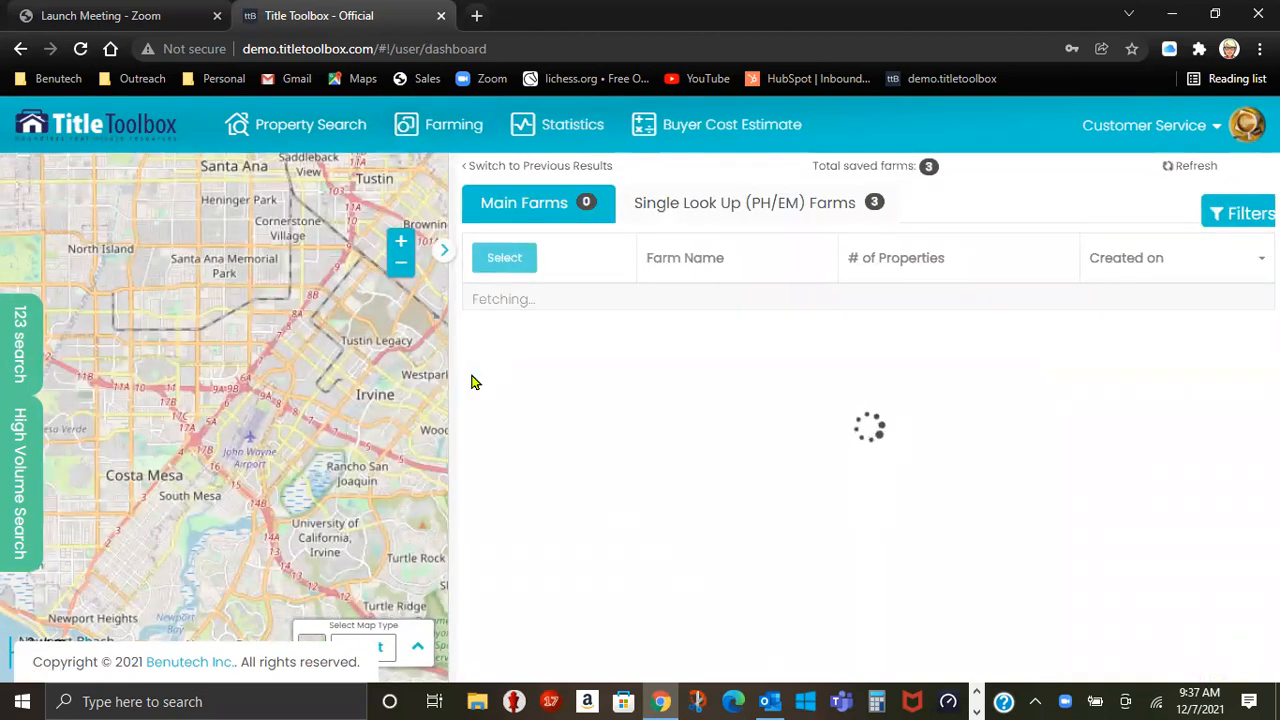
pyautogui.click(487, 359)
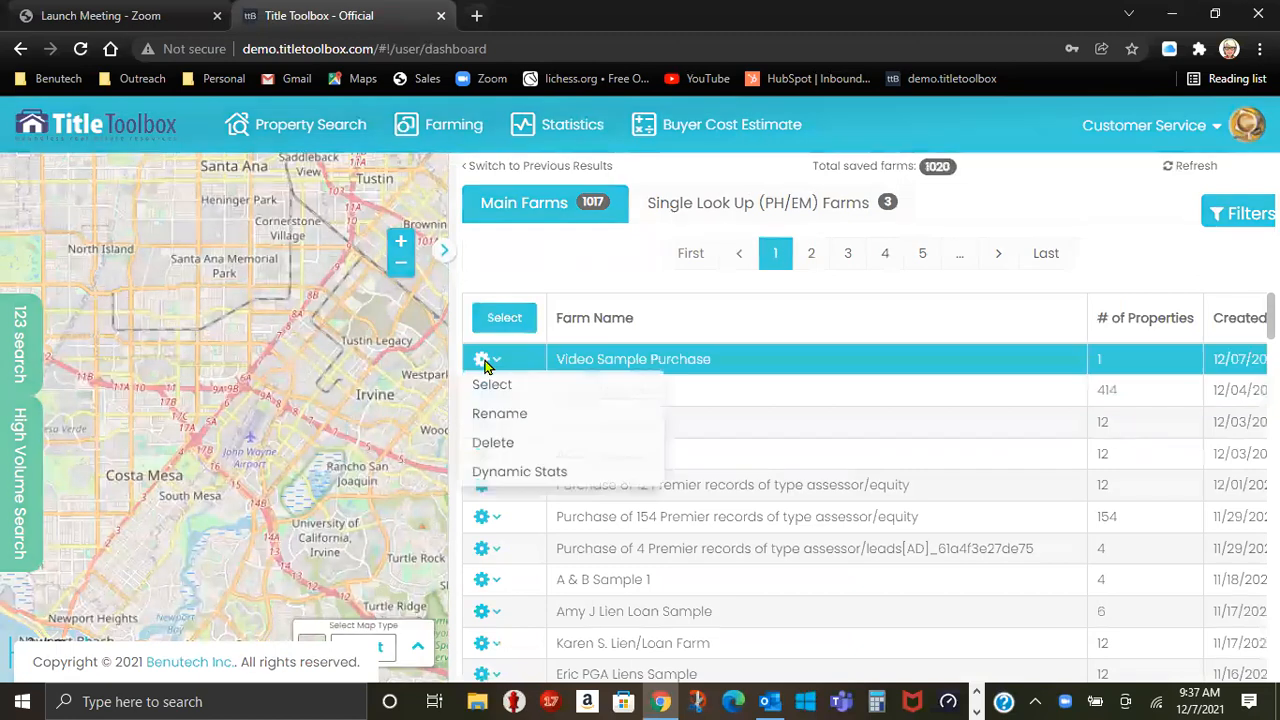
pyautogui.moveTo(510, 455)
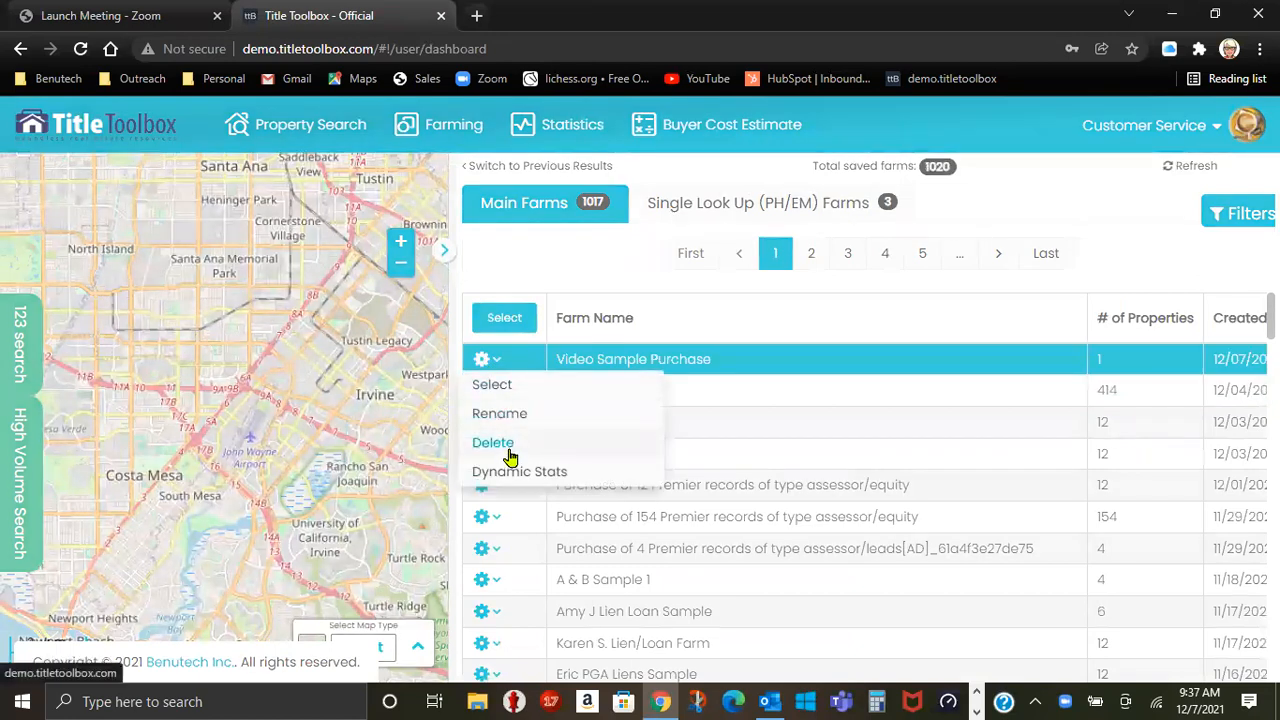
# - Delete the Video Sample Purchase farm, confirm, and dismiss the success message
pyautogui.click(493, 442)
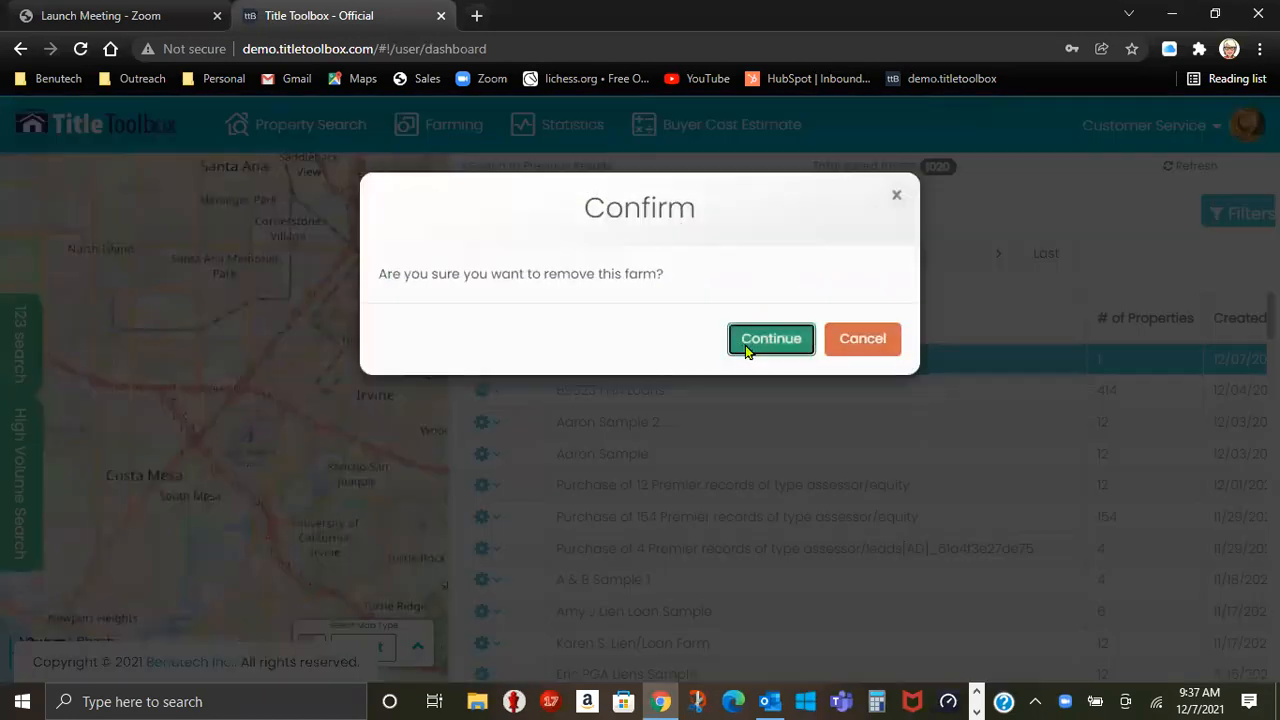
pyautogui.click(771, 338)
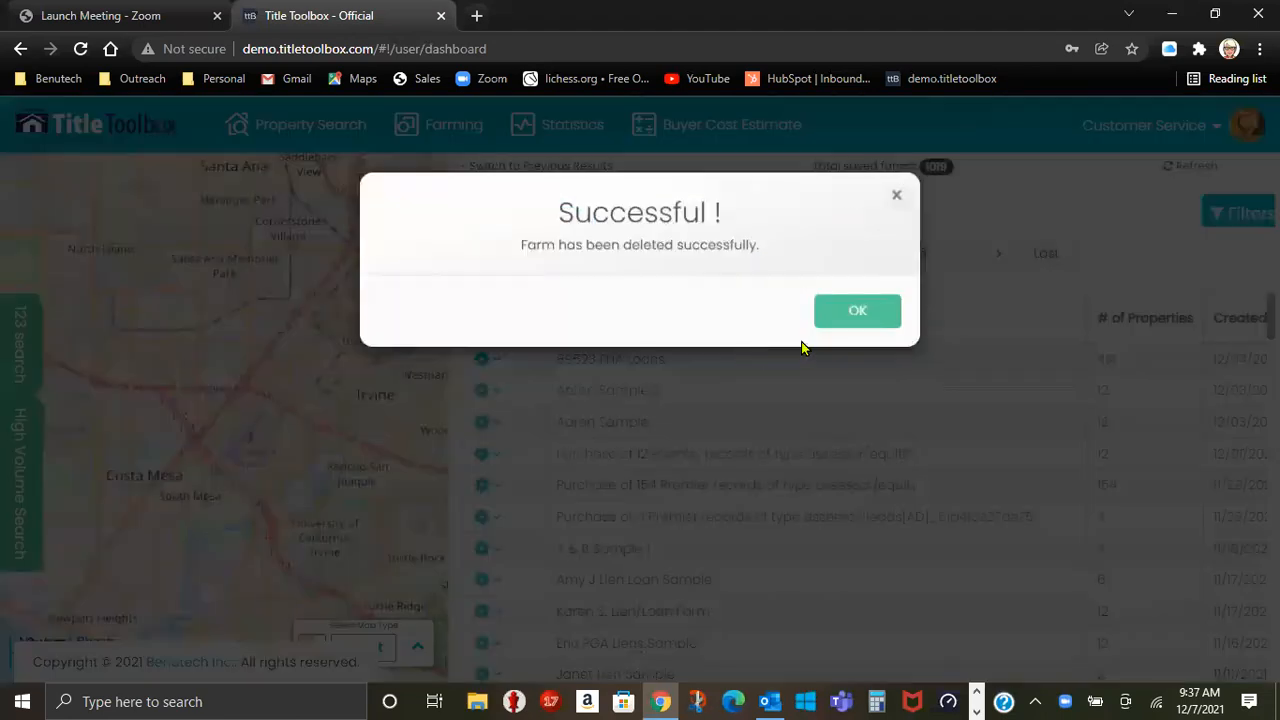
pyautogui.click(857, 310)
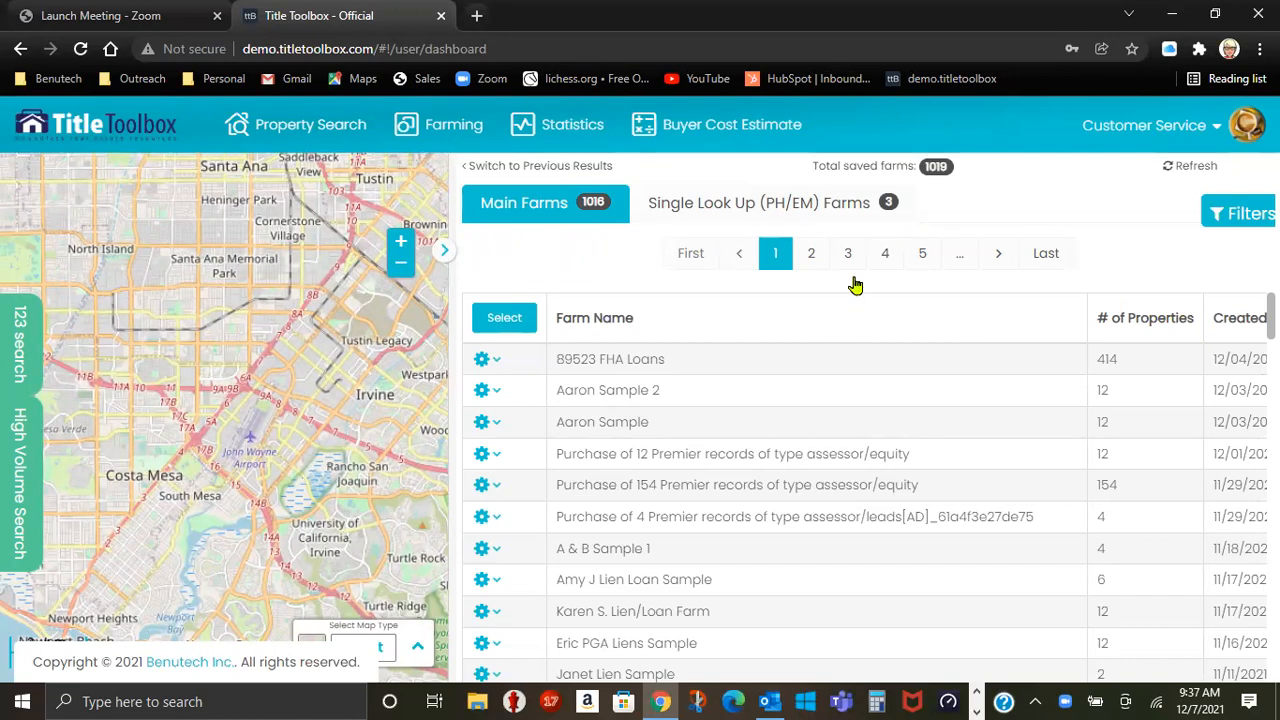
pyautogui.moveTo(913, 183)
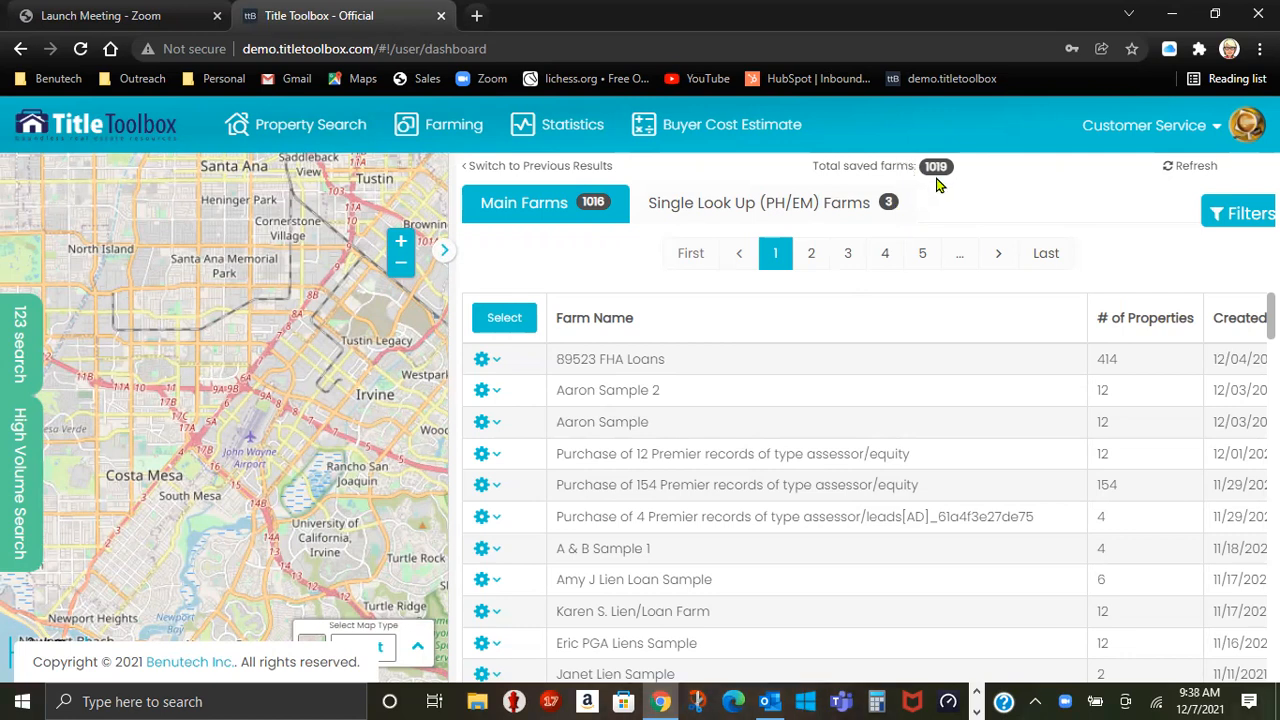
pyautogui.moveTo(935, 183)
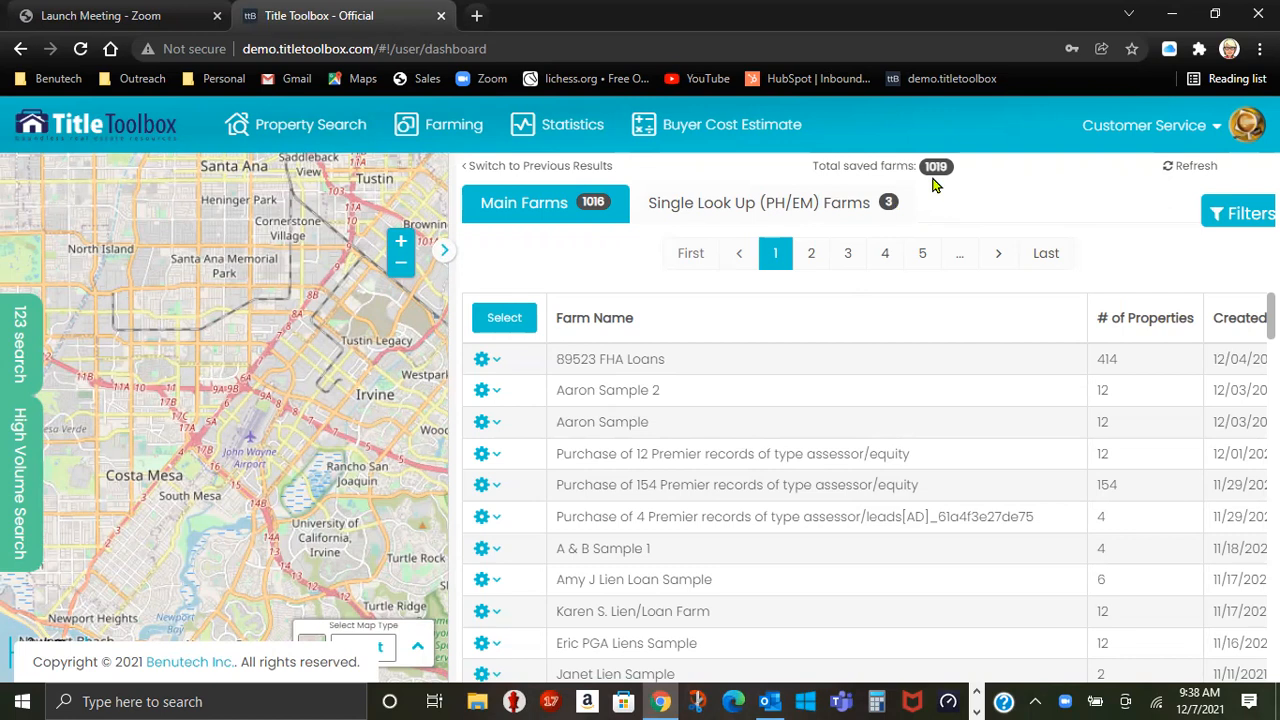
pyautogui.moveTo(608, 426)
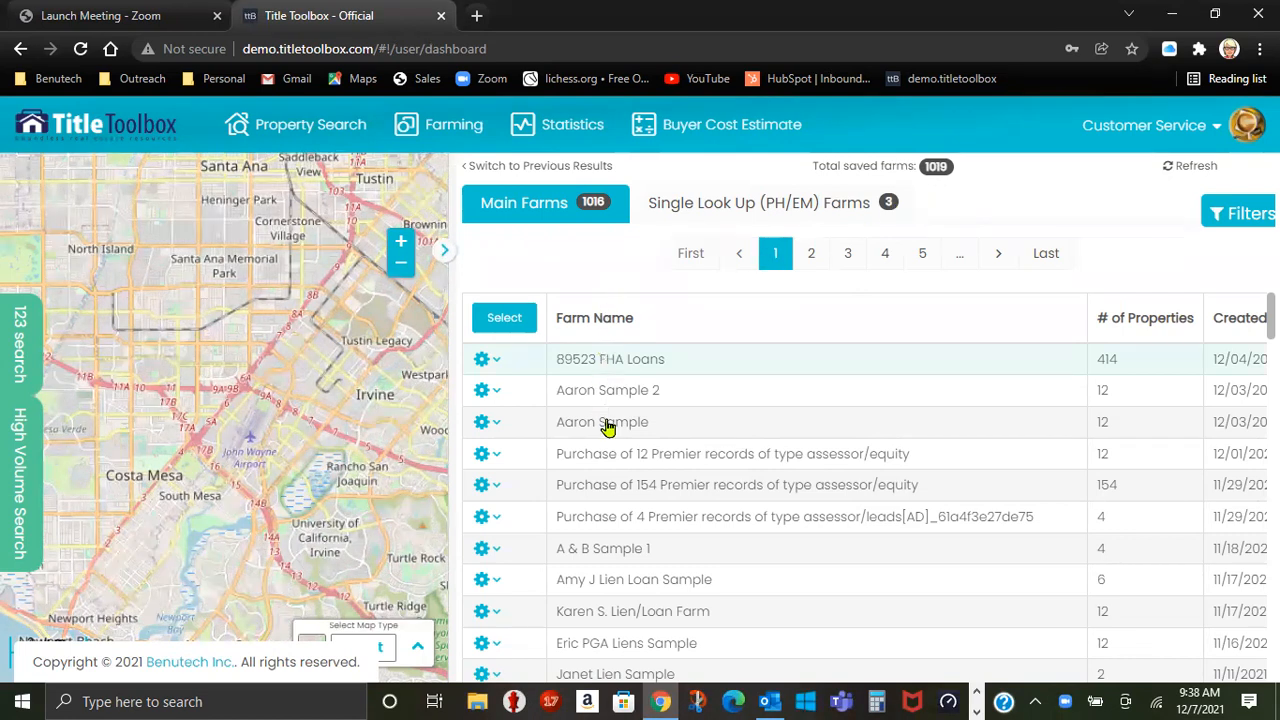
pyautogui.moveTo(620, 548)
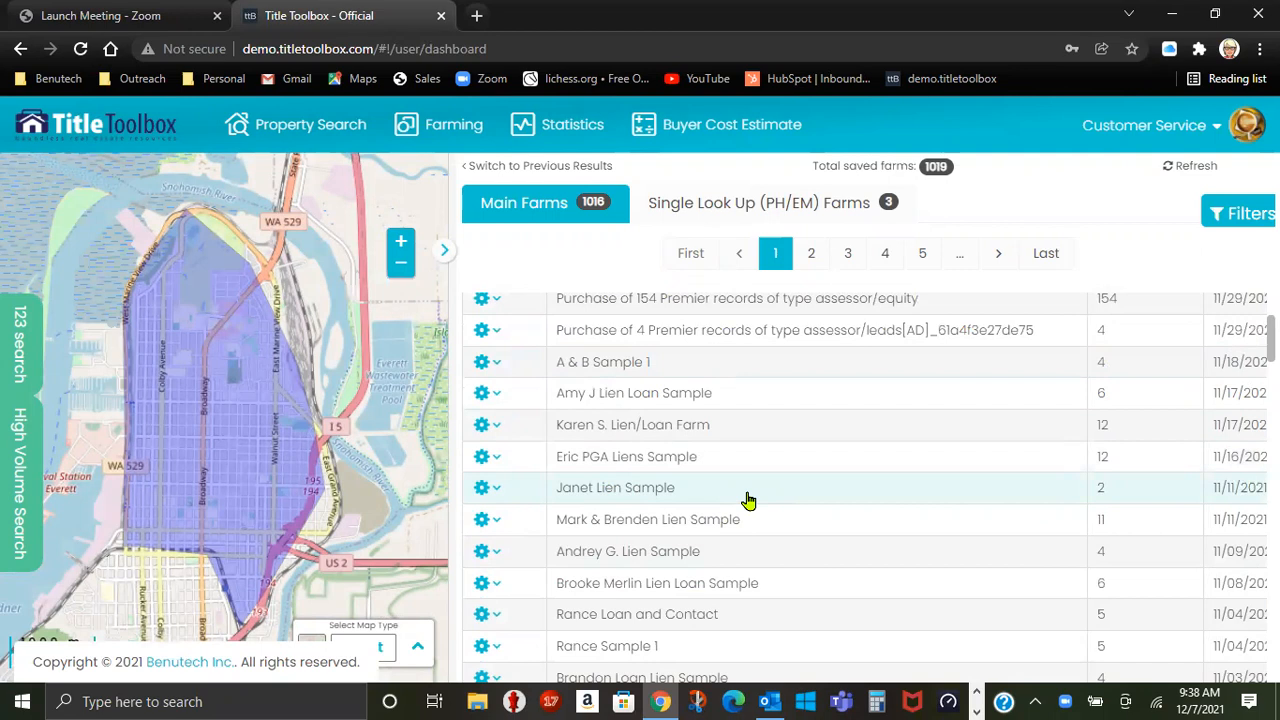
pyautogui.moveTo(759, 499)
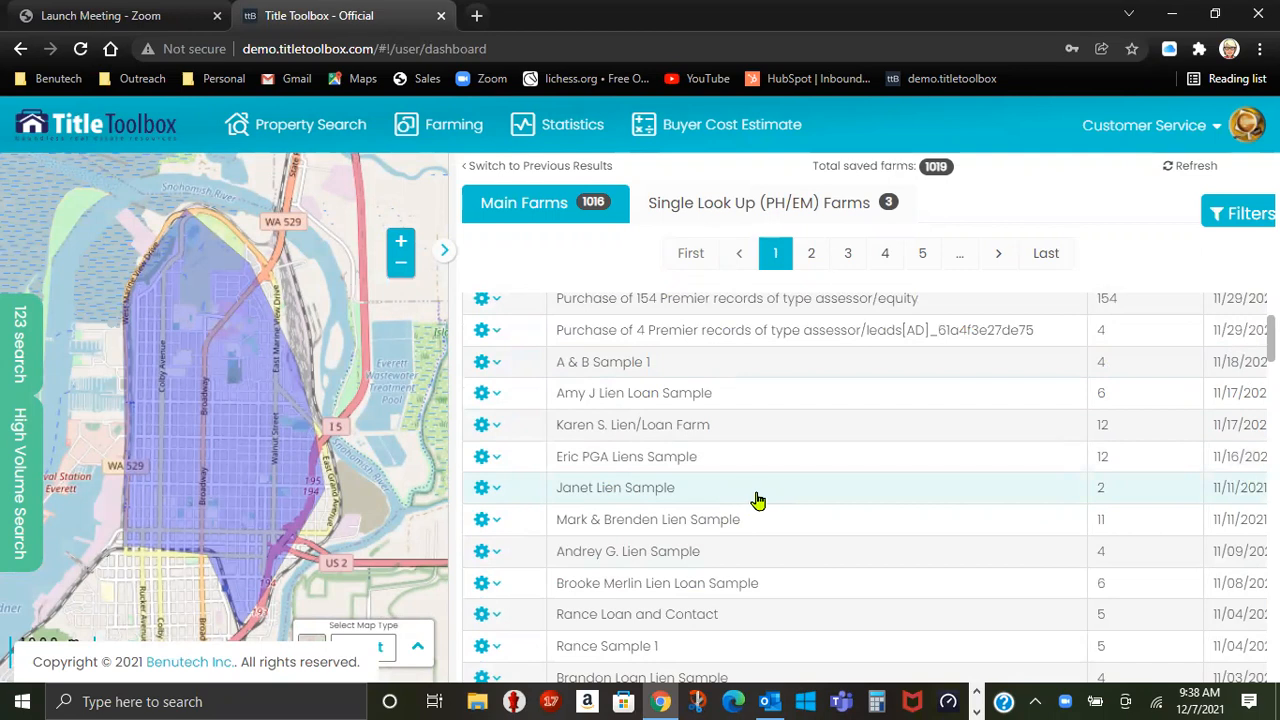